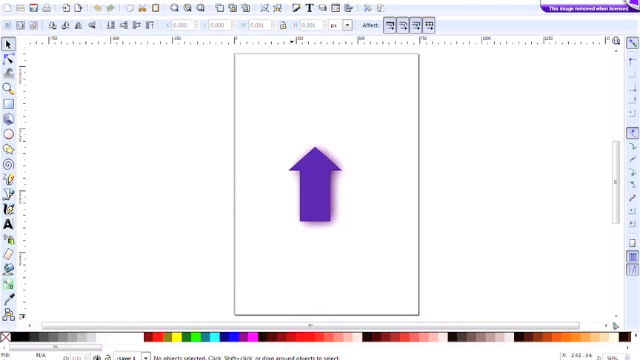
Step: Delete the existing purple arrow so the page is blank
key("Delete")
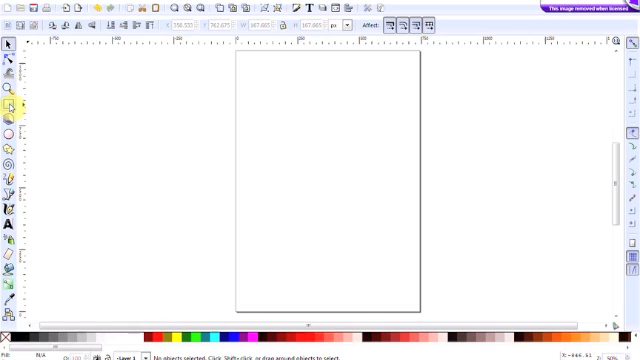
mouse_move(8, 106)
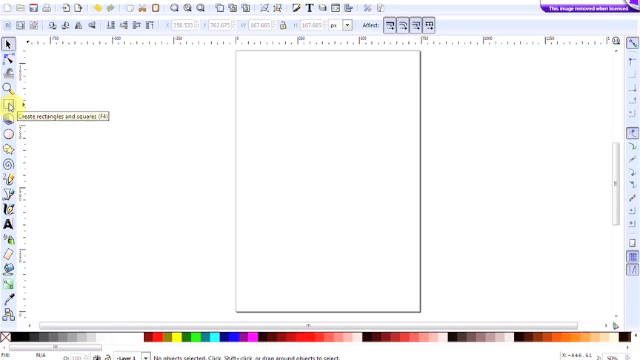
Step: Draw a tall narrow rectangle for the arrow stem, keeping square corners
left_click_drag(286, 128, 286, 204)
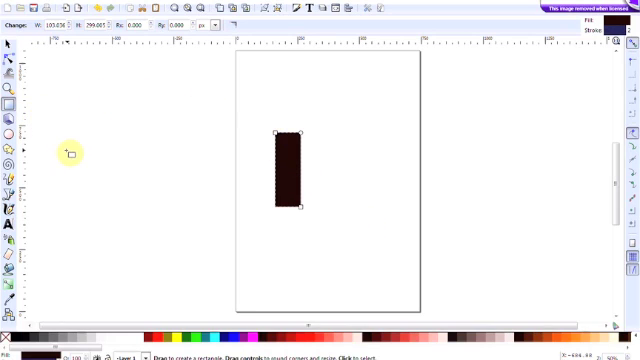
left_click(8, 48)
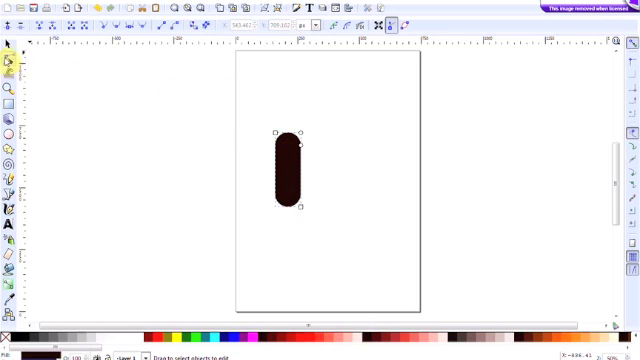
mouse_move(8, 68)
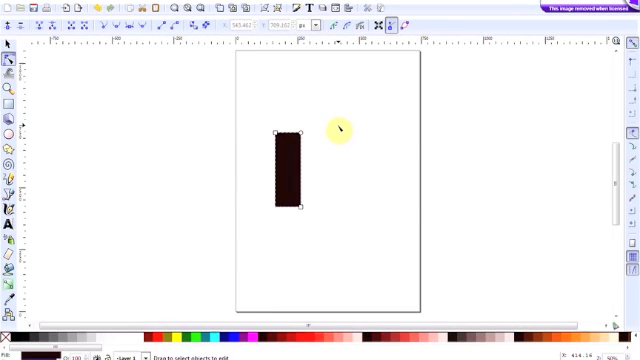
mouse_move(336, 132)
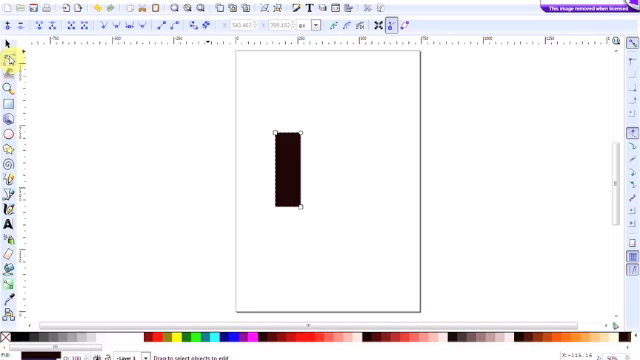
mouse_move(8, 44)
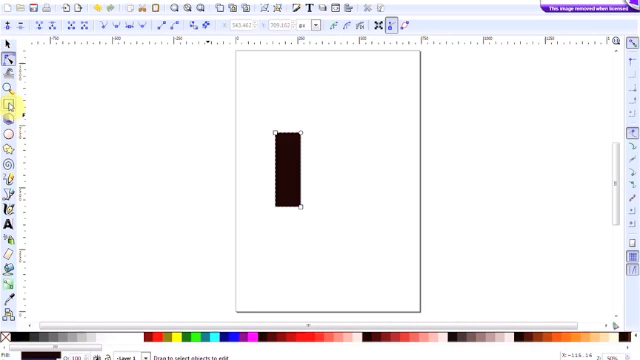
mouse_move(10, 104)
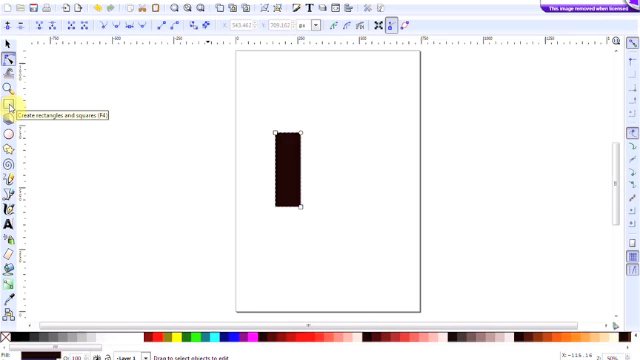
Step: Draw a square above the stem and rotate it 45° into a diamond head
left_click(12, 112)
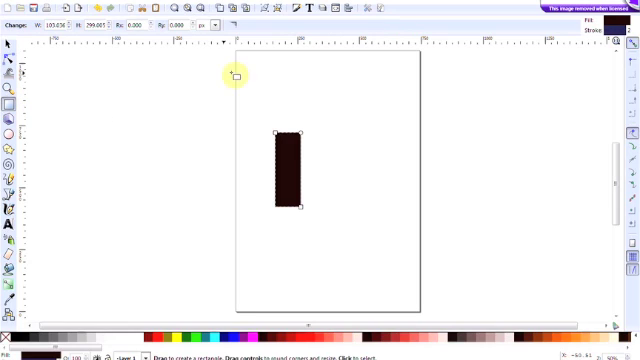
mouse_move(284, 76)
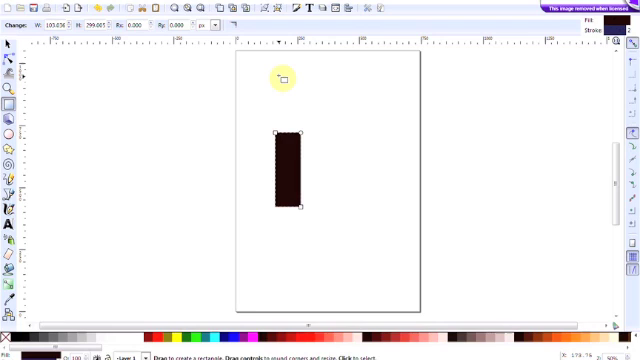
left_click_drag(278, 76, 310, 114)
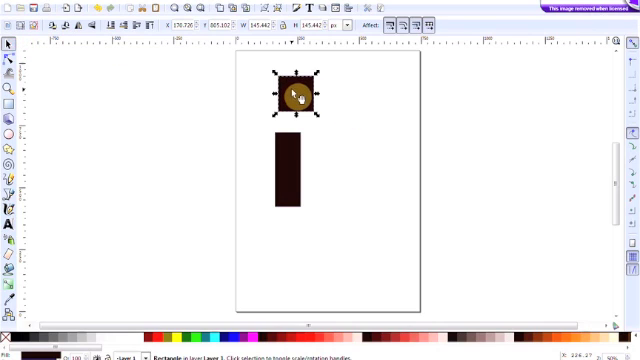
left_click(296, 94)
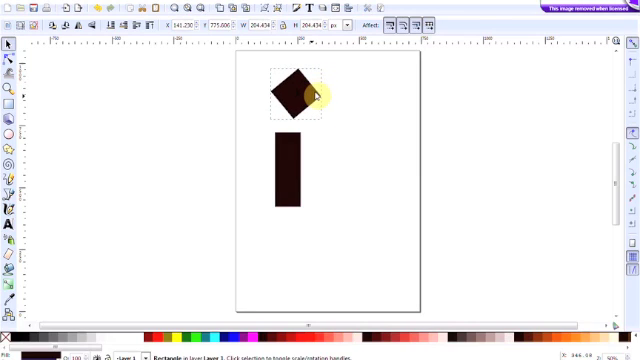
left_click(296, 92)
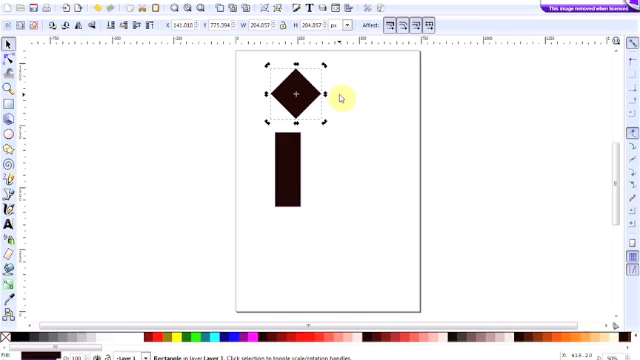
mouse_move(344, 112)
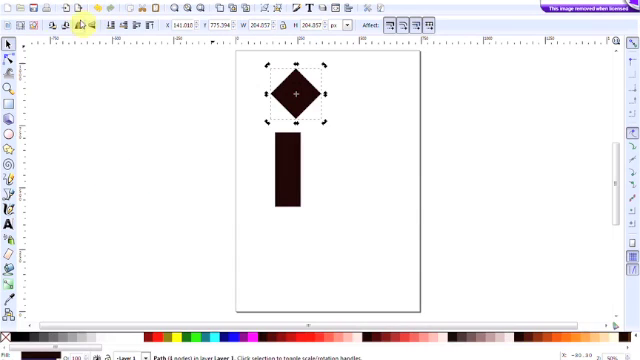
mouse_move(8, 72)
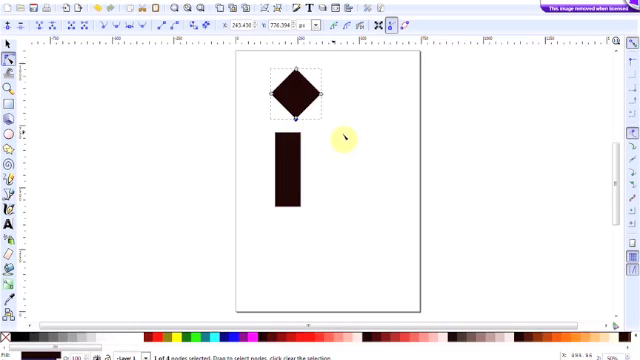
mouse_move(344, 136)
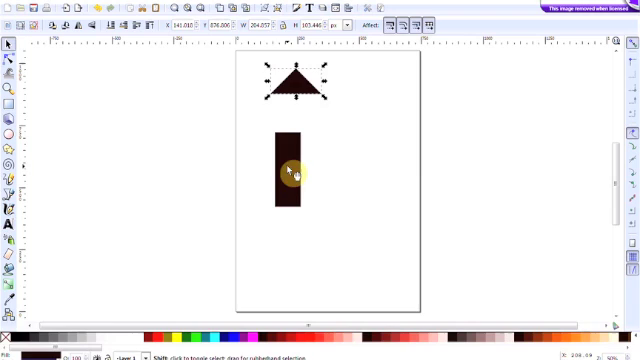
Step: Centre the triangle head horizontally over the stem to form an upward arrow
left_click(296, 170)
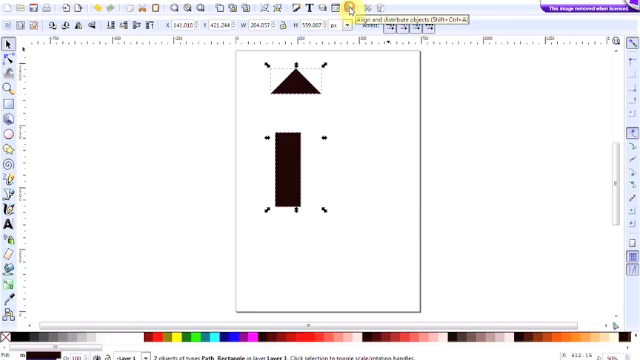
left_click(348, 12)
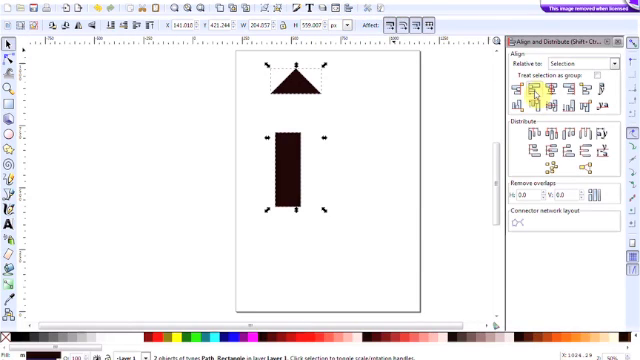
mouse_move(536, 104)
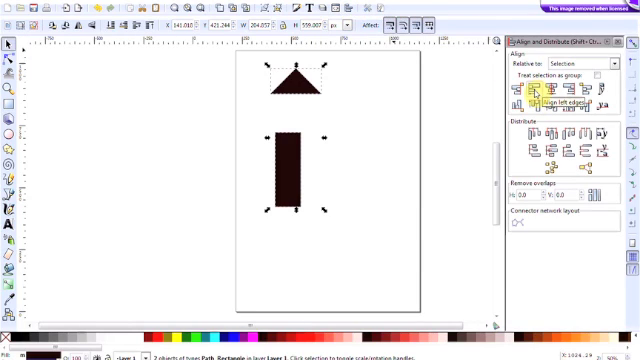
left_click(530, 94)
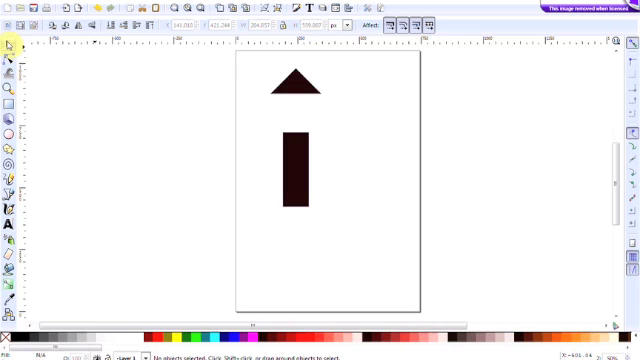
left_click(296, 82)
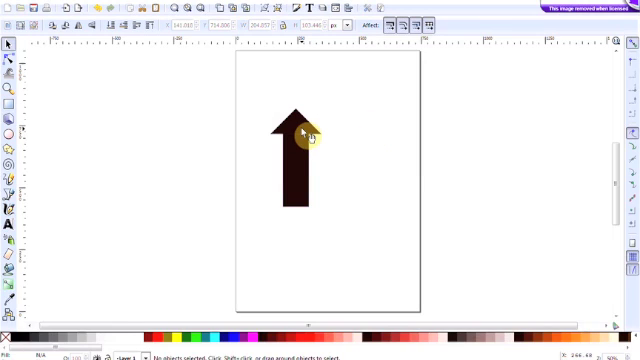
mouse_move(302, 136)
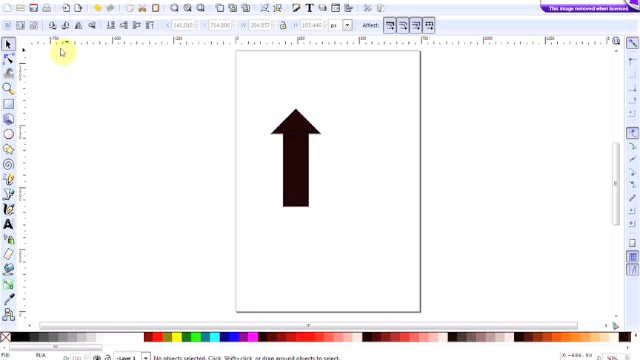
Step: Union the stem and head into one arrow path and select the merged shape
left_click(292, 136)
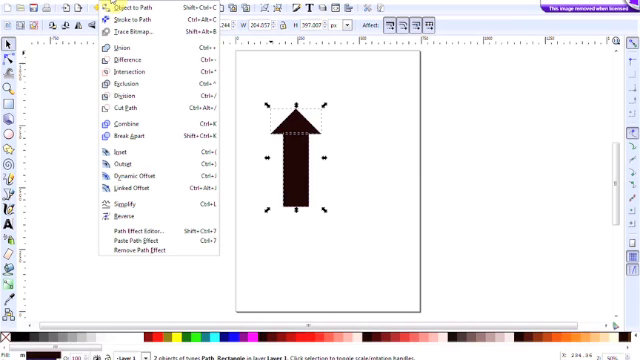
left_click(116, 48)
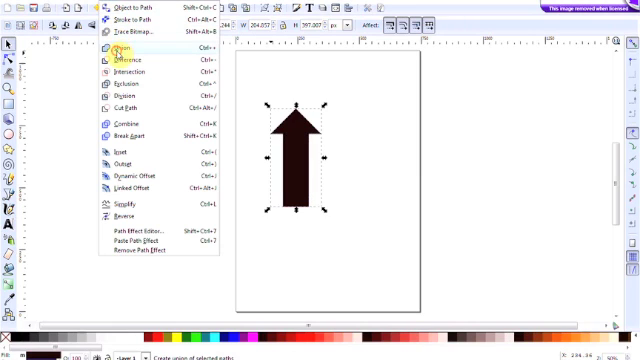
left_click(116, 48)
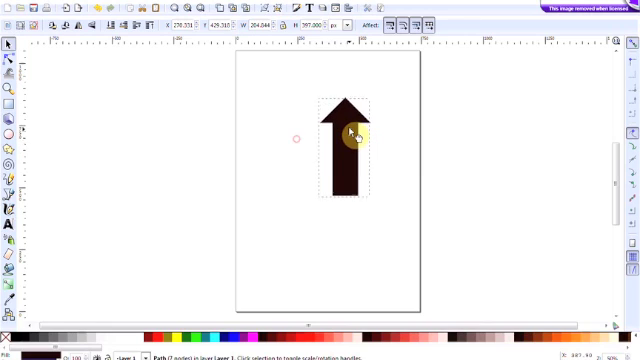
left_click_drag(352, 132, 316, 150)
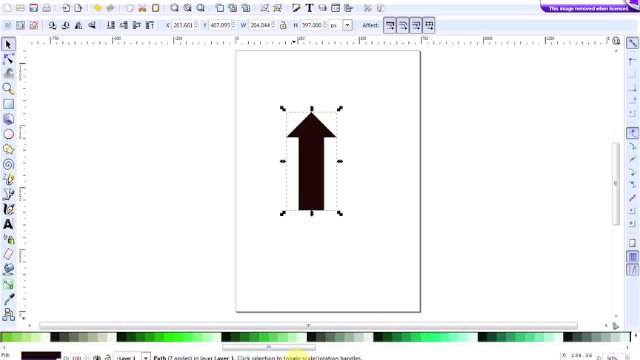
Step: Fill the arrow bright green and give it a thicker dark green outline
left_click(296, 320)
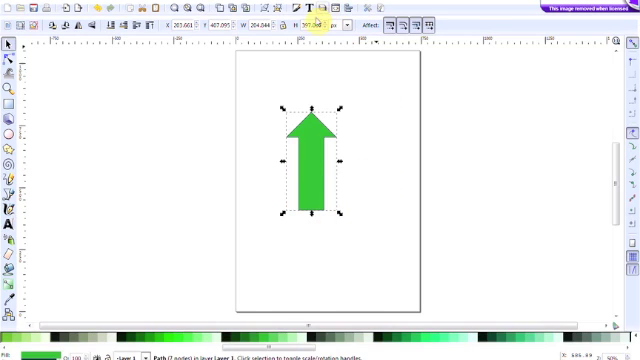
mouse_move(296, 20)
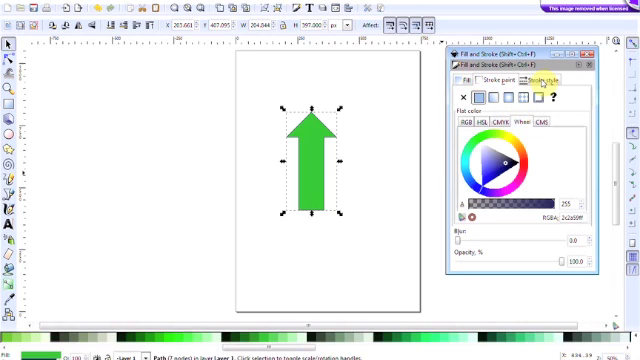
left_click(538, 76)
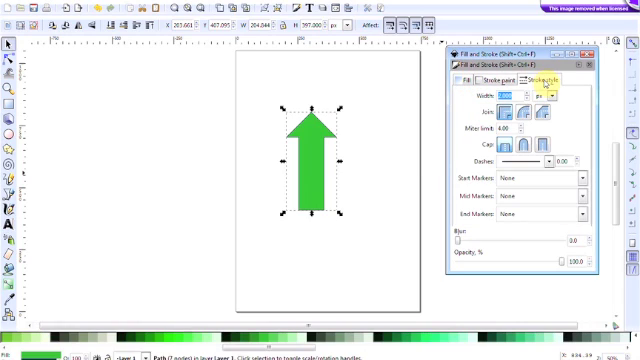
left_click(540, 76)
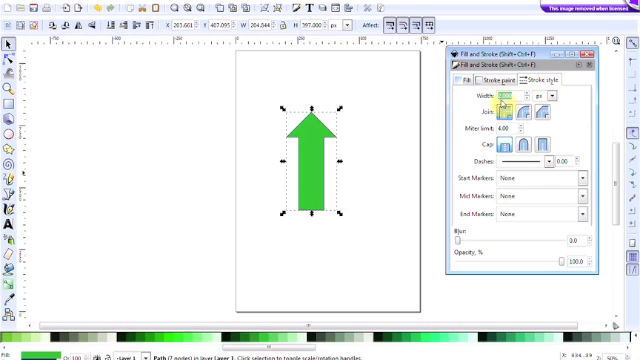
left_click(476, 84)
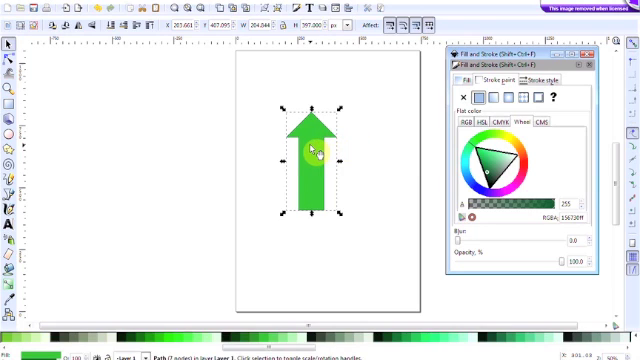
Step: Duplicate the arrow as a grey blurred shadow offset behind it, then deselect
right_click(316, 152)
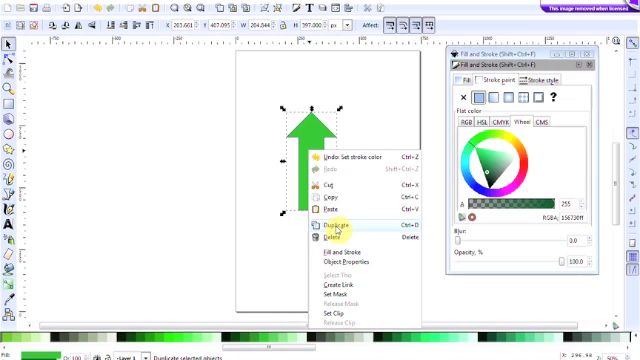
left_click(326, 232)
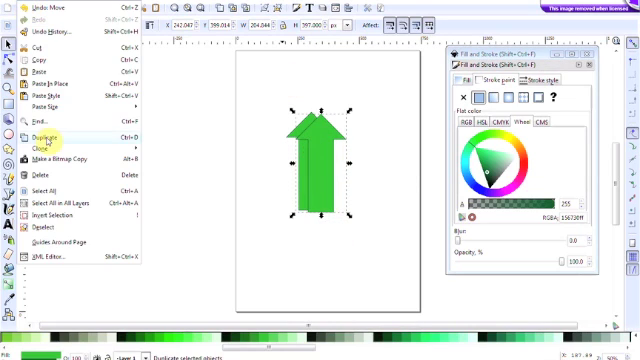
left_click(48, 140)
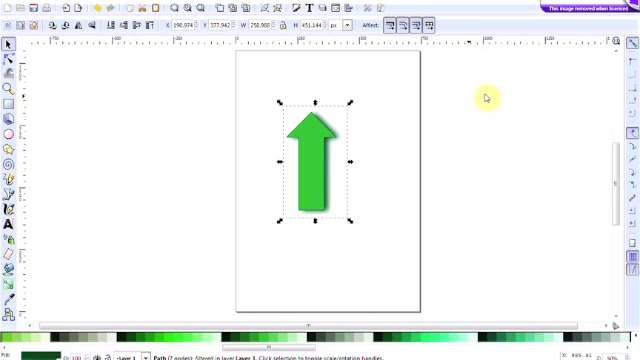
left_click(446, 142)
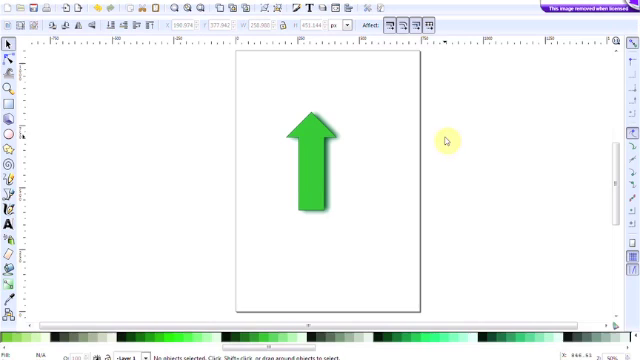
mouse_move(456, 206)
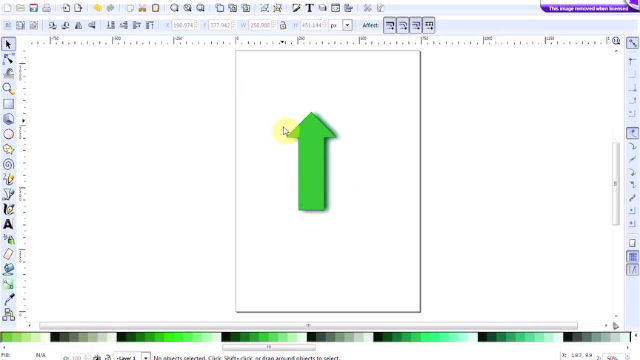
Step: Save the shadowed green arrow drawing as an Inkscape SVG file
left_click_drag(288, 130, 268, 294)
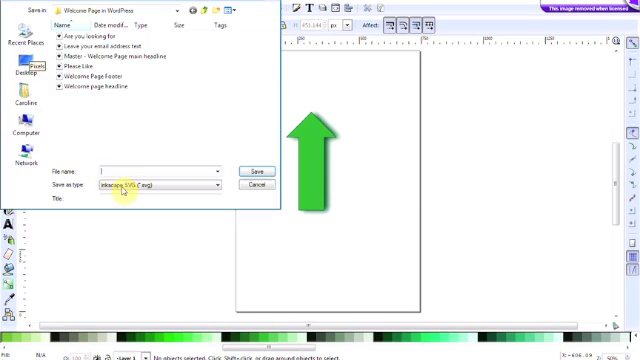
mouse_move(196, 184)
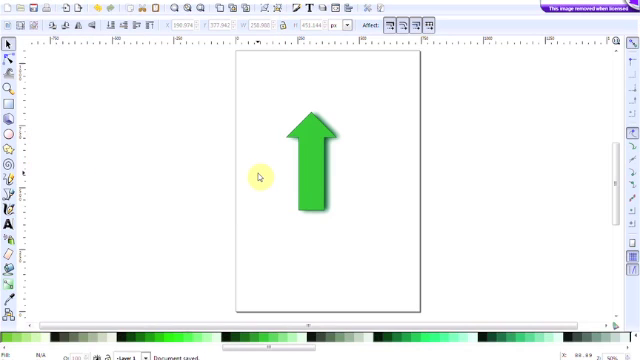
left_click(260, 176)
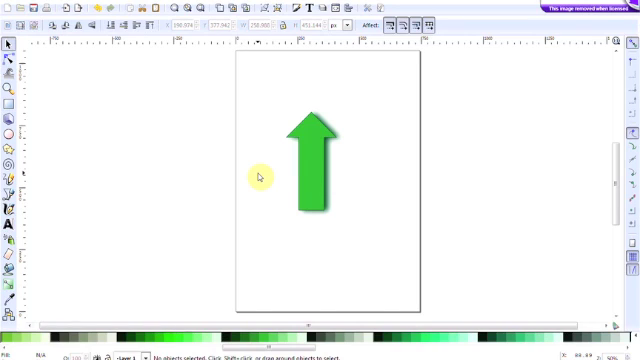
mouse_move(436, 200)
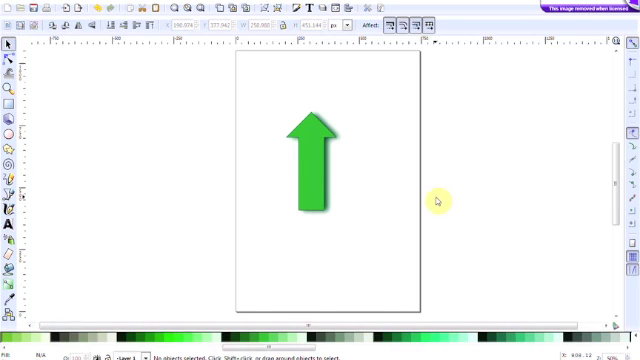